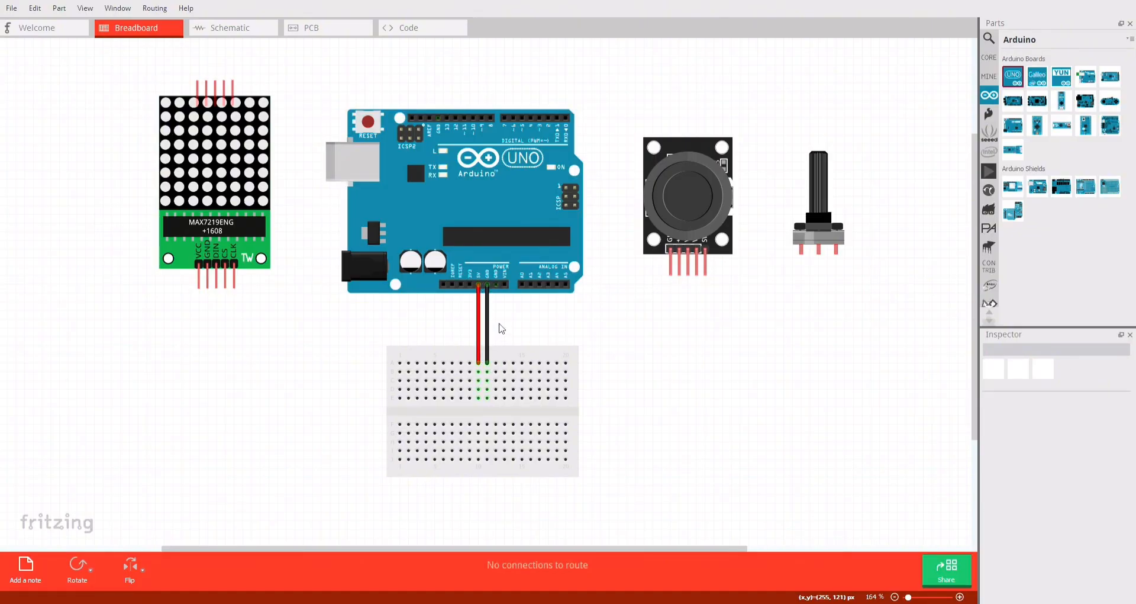
{"action": "mouse_move", "coordinate": [488, 318]}
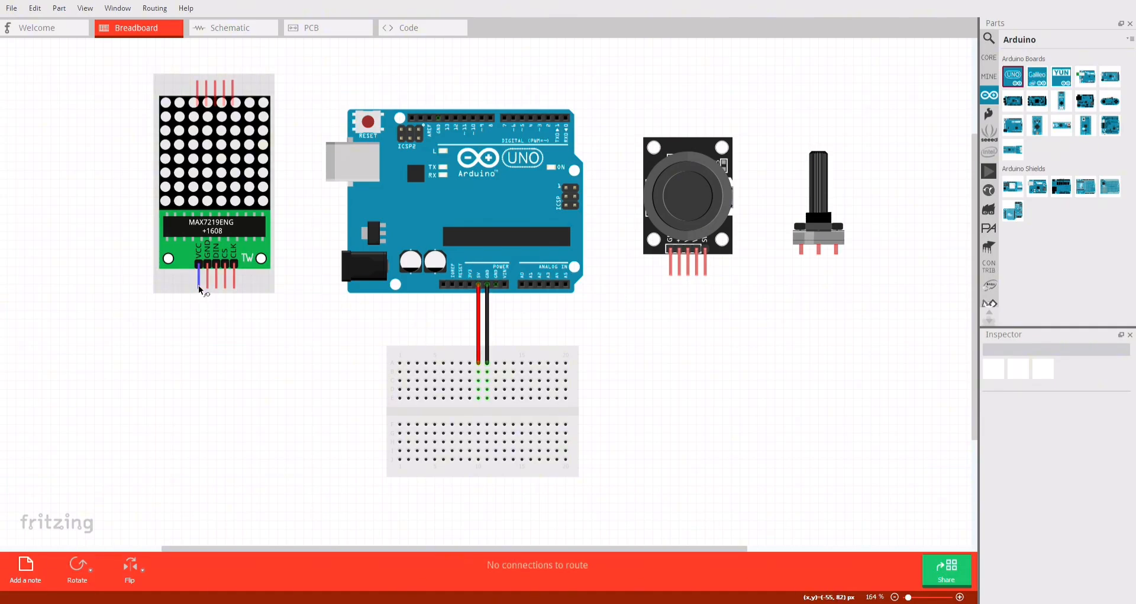
Step: Wire the LED matrix VCC and GND pins to the breadboard power rails
{"action": "left_click_drag", "start_coordinate": [197, 290], "coordinate": [478, 373]}
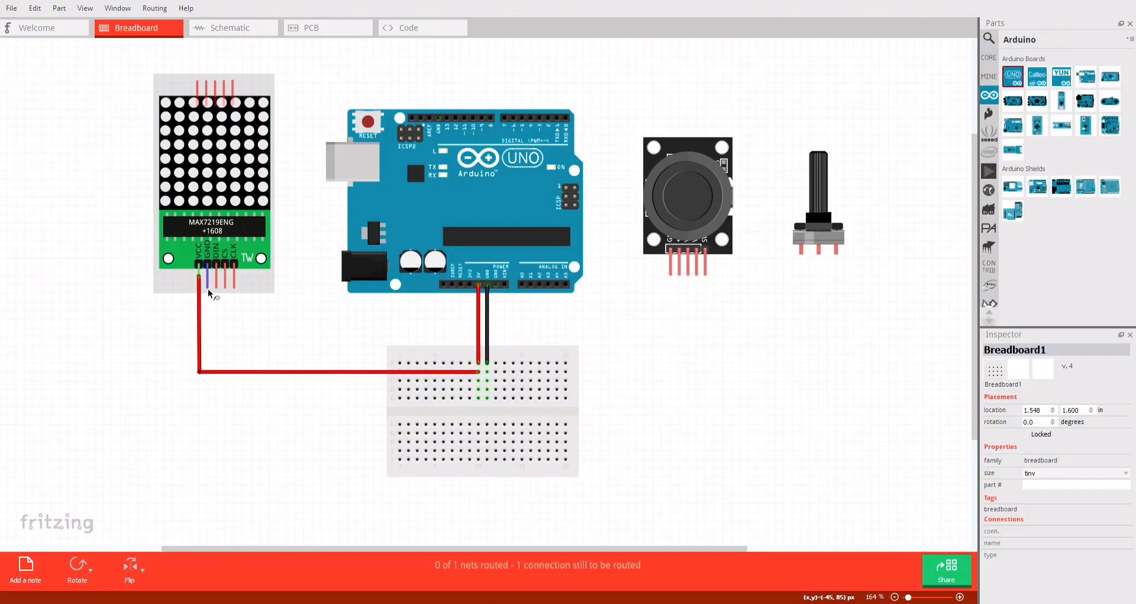
{"action": "left_click_drag", "start_coordinate": [205, 278], "coordinate": [490, 381]}
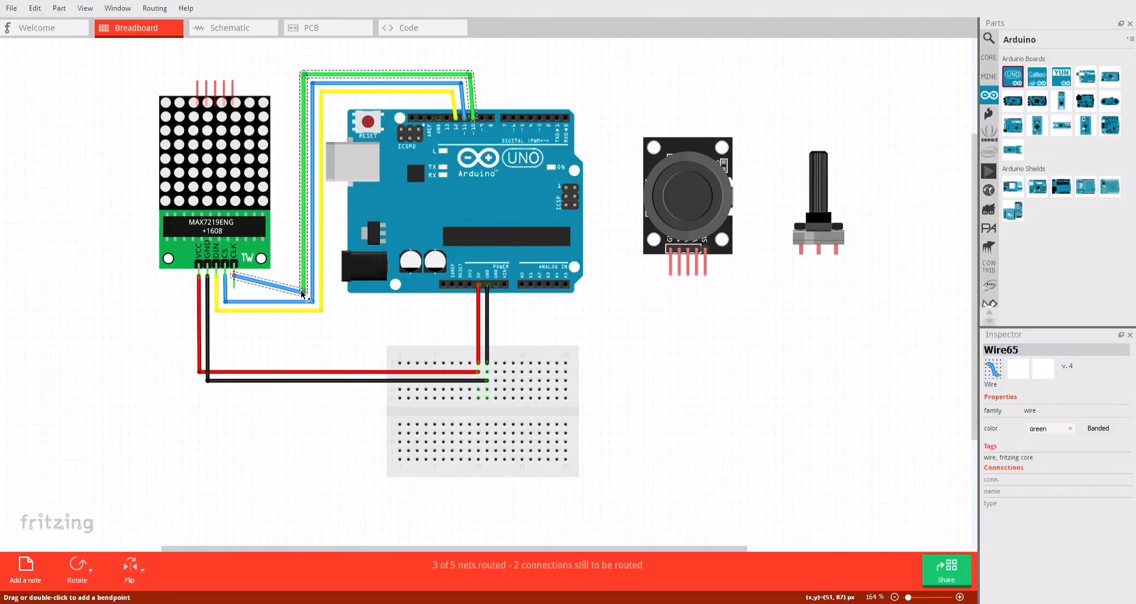
{"action": "left_click", "coordinate": [58, 330]}
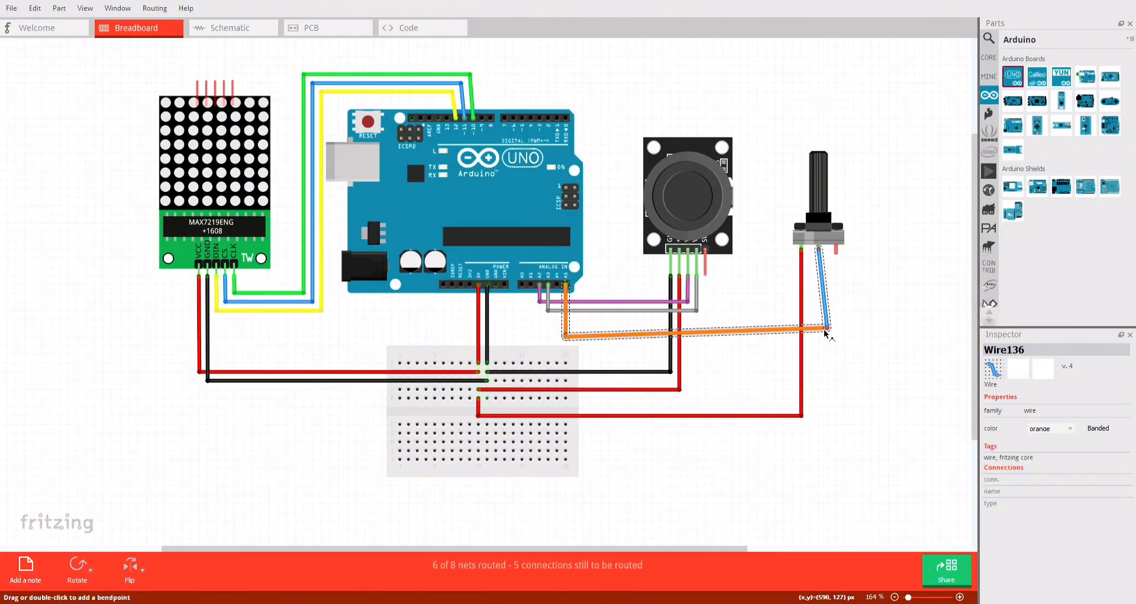
Step: Finish the potentiometer ground wire to the breadboard rail and deselect it
{"action": "left_click", "coordinate": [884, 437]}
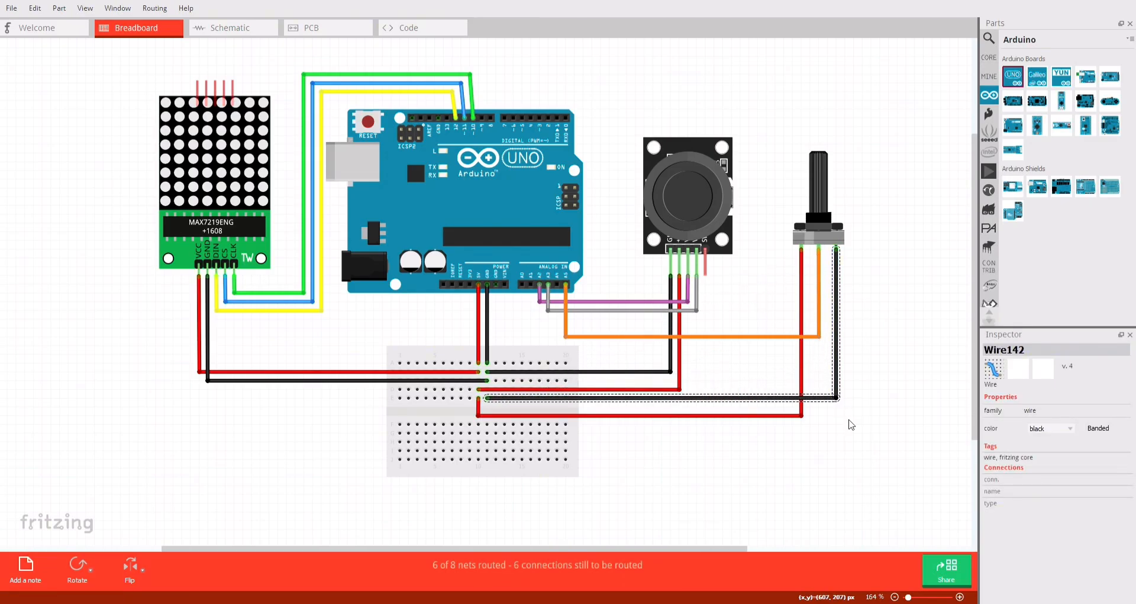
{"action": "left_click", "coordinate": [856, 468]}
{"action": "type", "text": "Arduino id"}
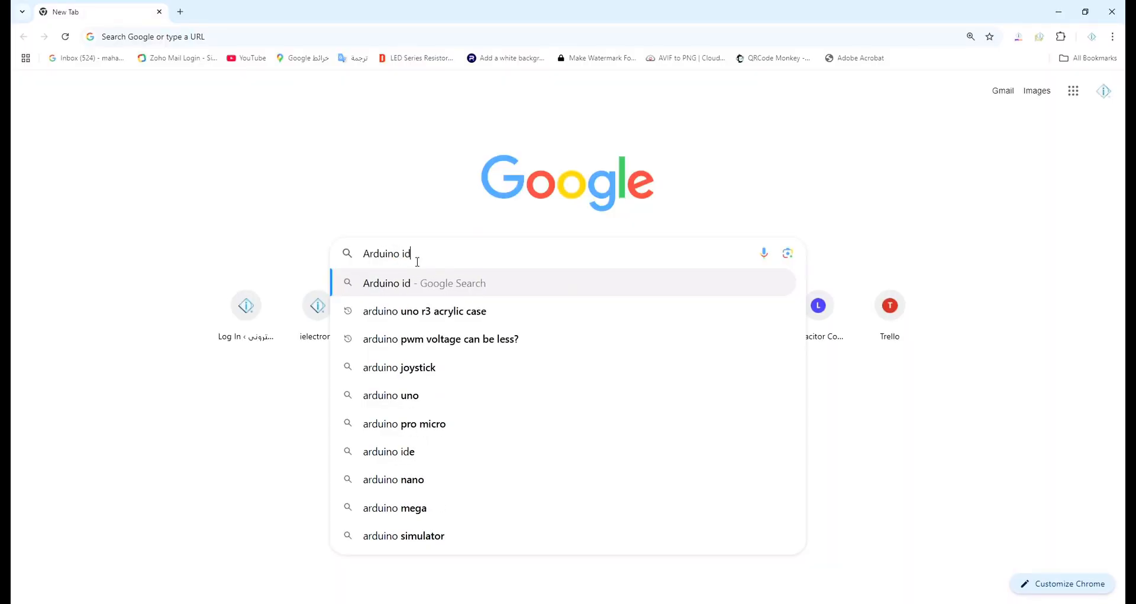
Step: Search 'arduino ide', open the arduino.cc Software page, and download the Windows installer
{"action": "left_click", "coordinate": [390, 451]}
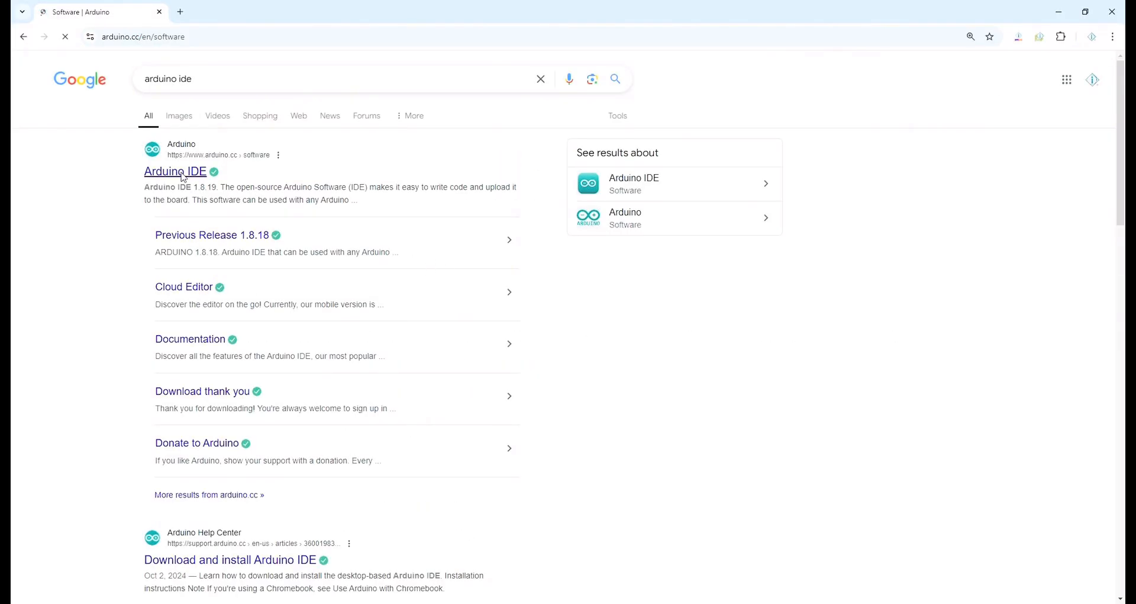
{"action": "left_click", "coordinate": [175, 171]}
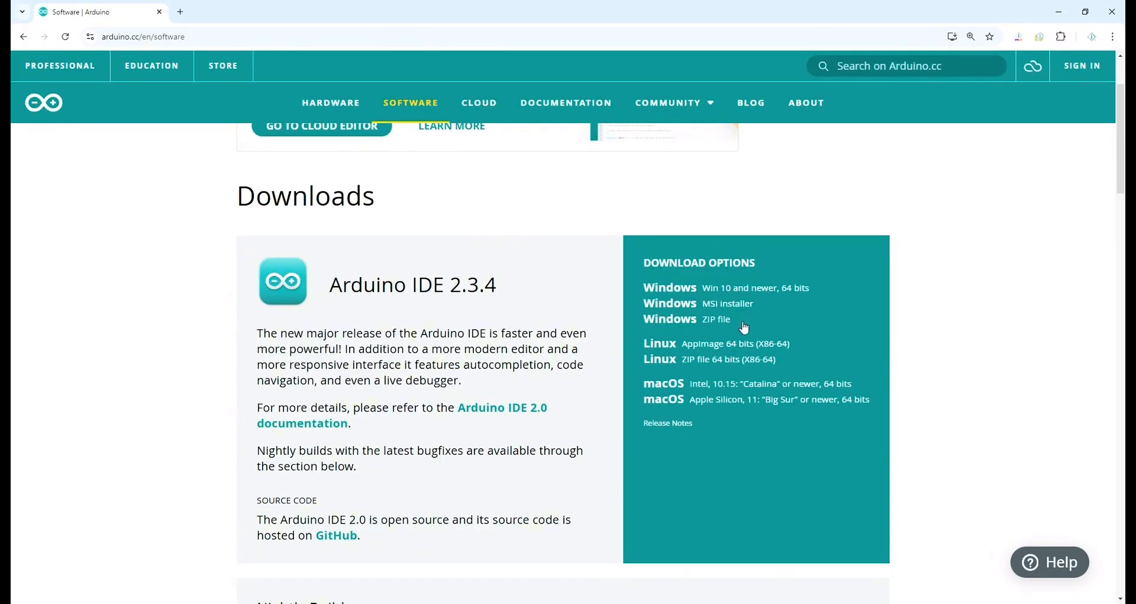
{"action": "left_click", "coordinate": [716, 319]}
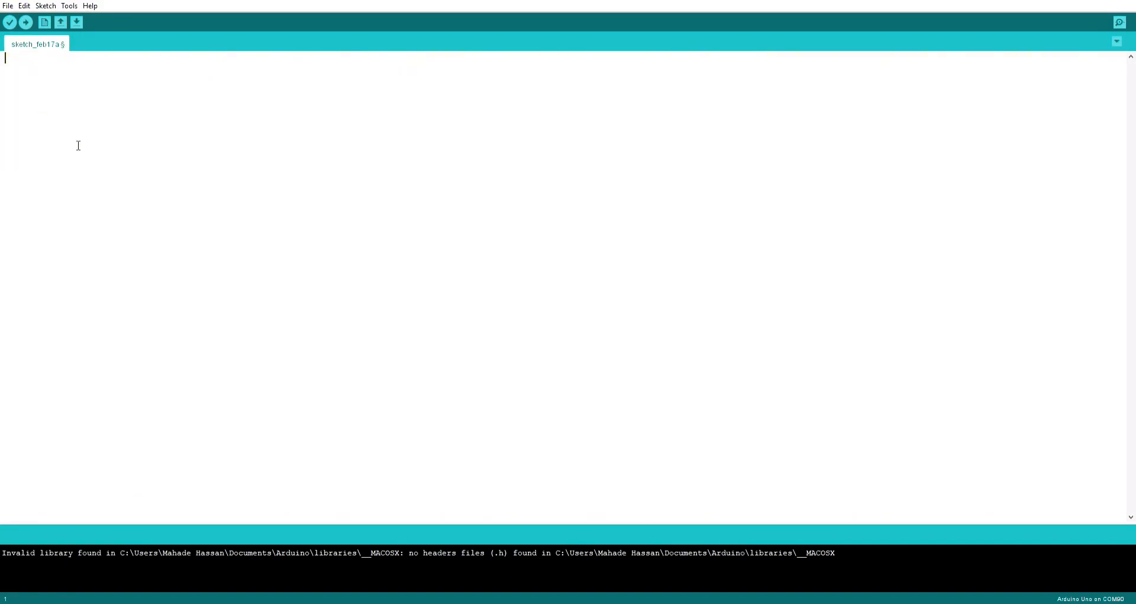
{"action": "mouse_move", "coordinate": [87, 114]}
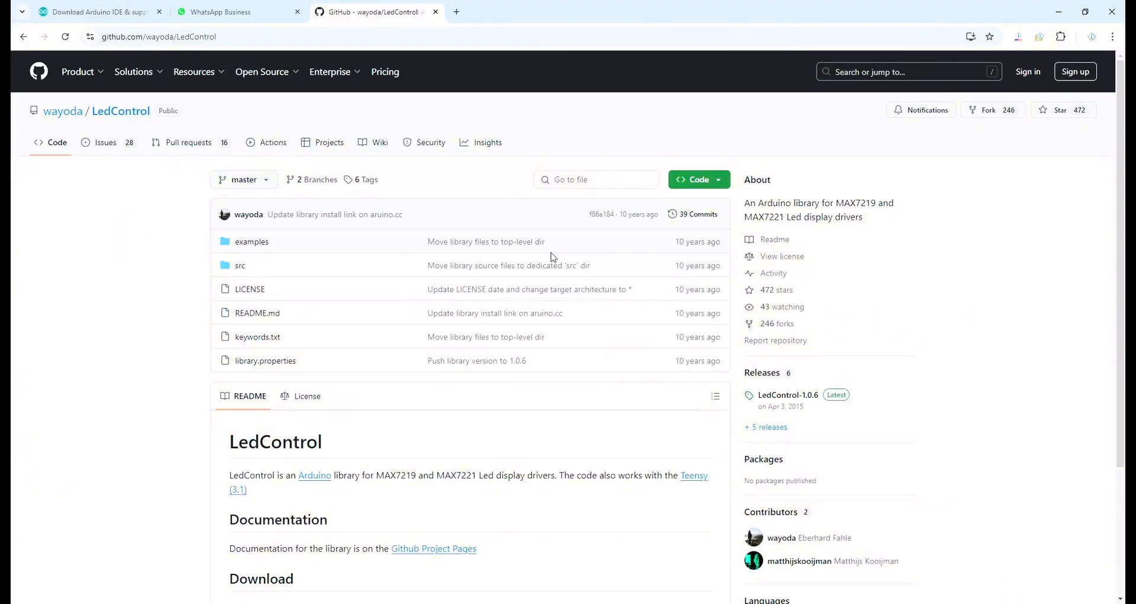
Step: Download the wayoda/LedControl library as a ZIP from GitHub
{"action": "left_click", "coordinate": [694, 178]}
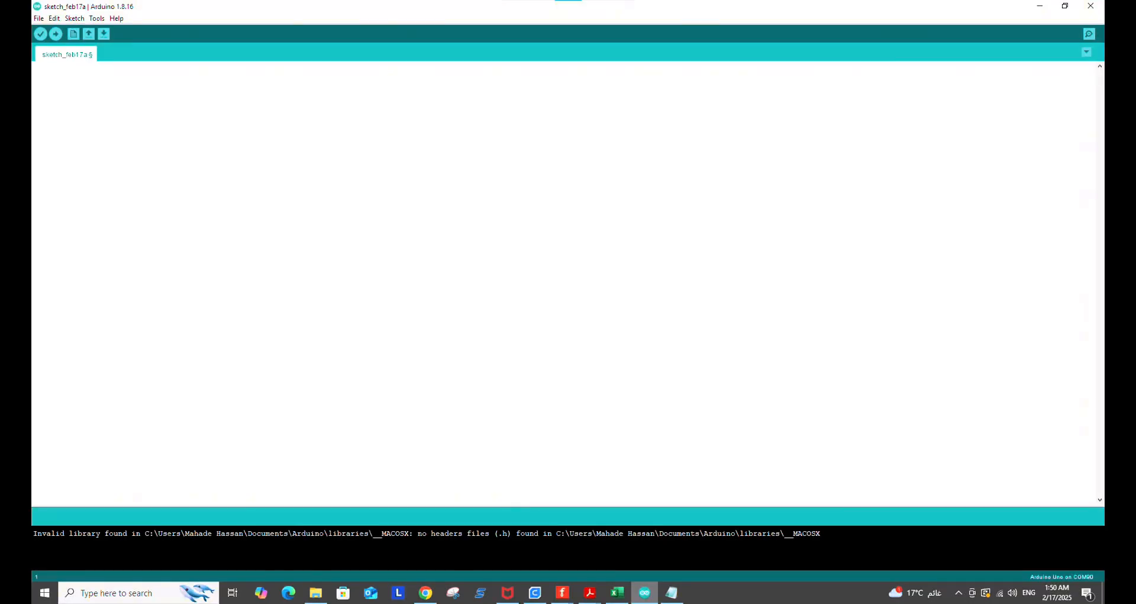
Step: Install LedControl-master.zip from Downloads via Include Library > Add .ZIP Library
{"action": "left_click", "coordinate": [74, 18]}
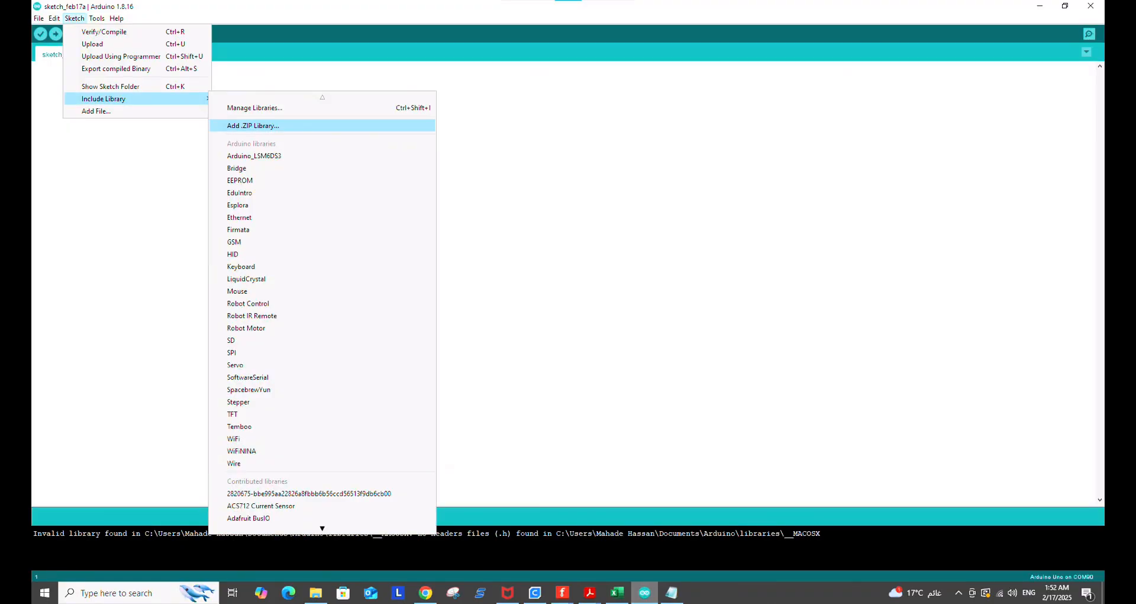
{"action": "left_click", "coordinate": [254, 125]}
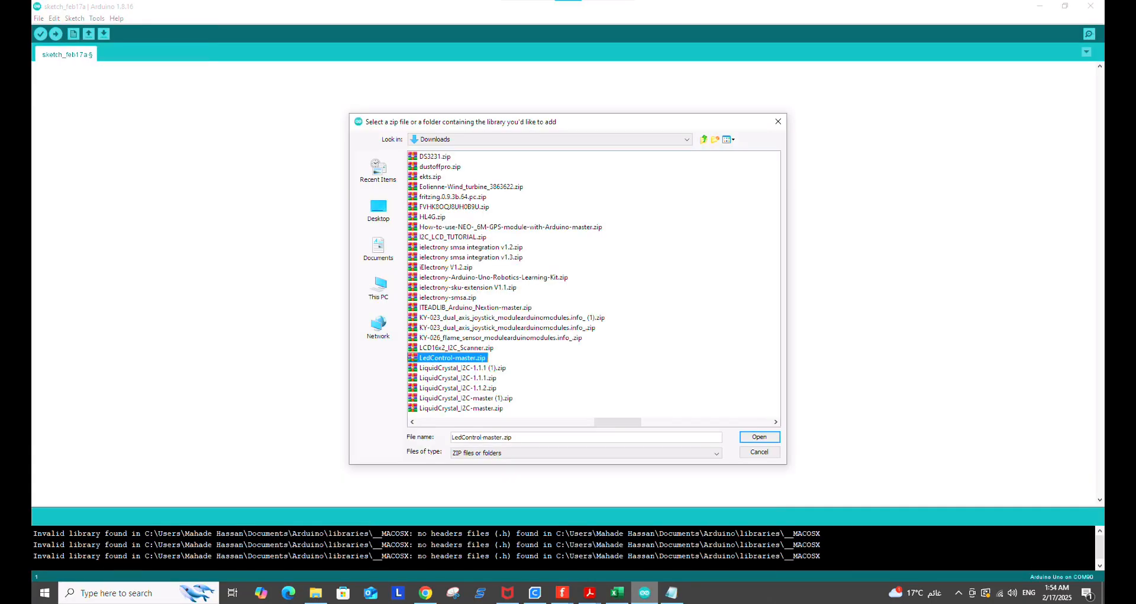
{"action": "mouse_move", "coordinate": [759, 436]}
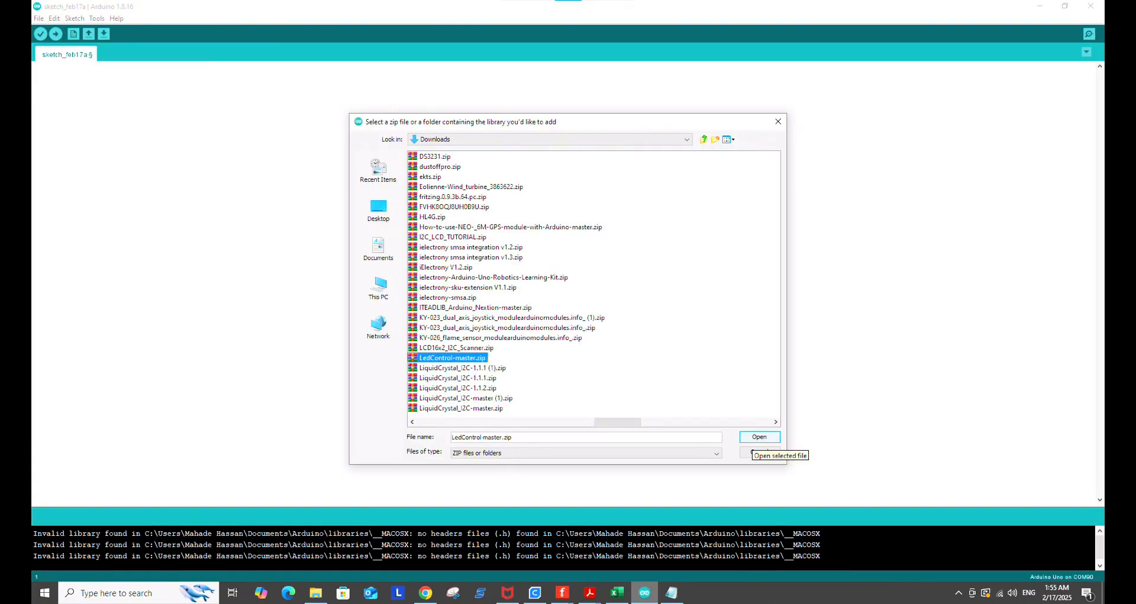
{"action": "left_click", "coordinate": [759, 437]}
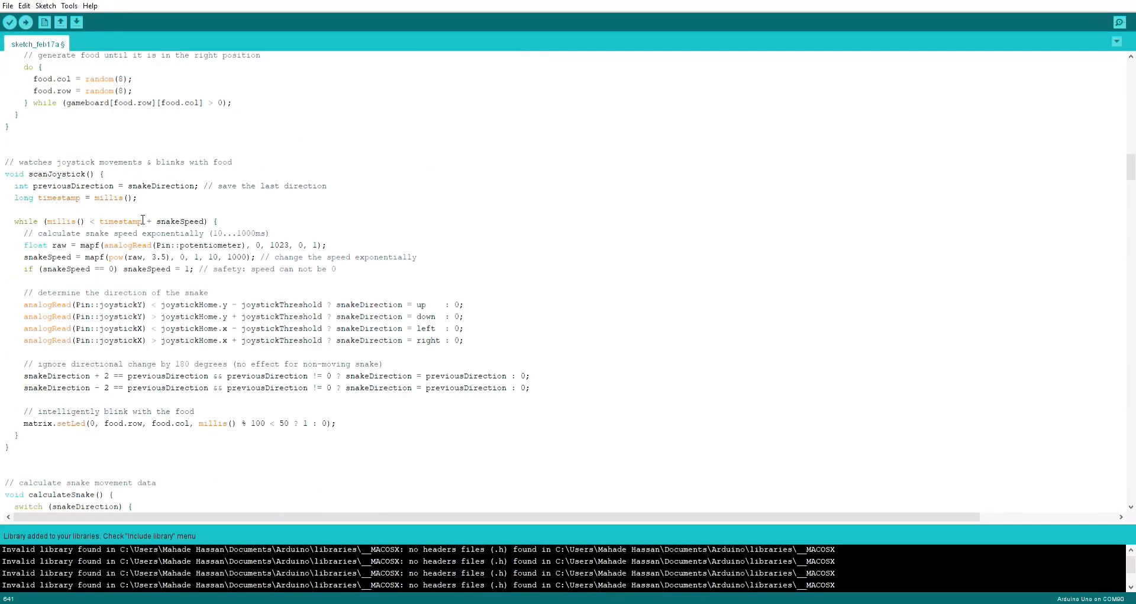
Step: Scroll to the sketch top and set the port to COM92 (Arduino Uno)
{"action": "scroll", "scroll_direction": "up", "scroll_amount": 3}
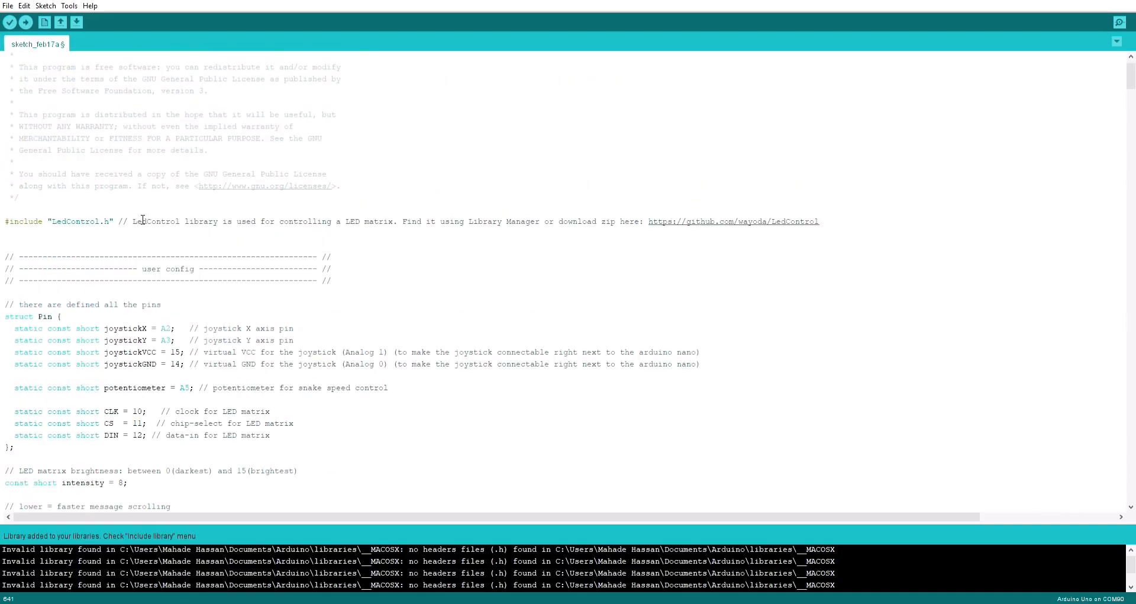
{"action": "left_click", "coordinate": [96, 18]}
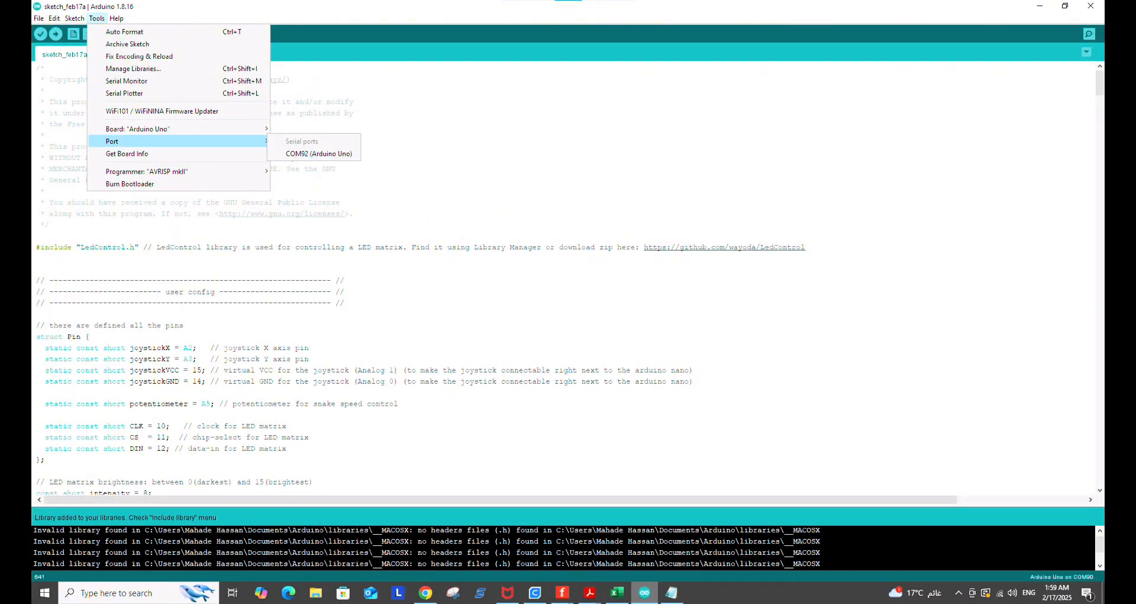
{"action": "left_click", "coordinate": [319, 152]}
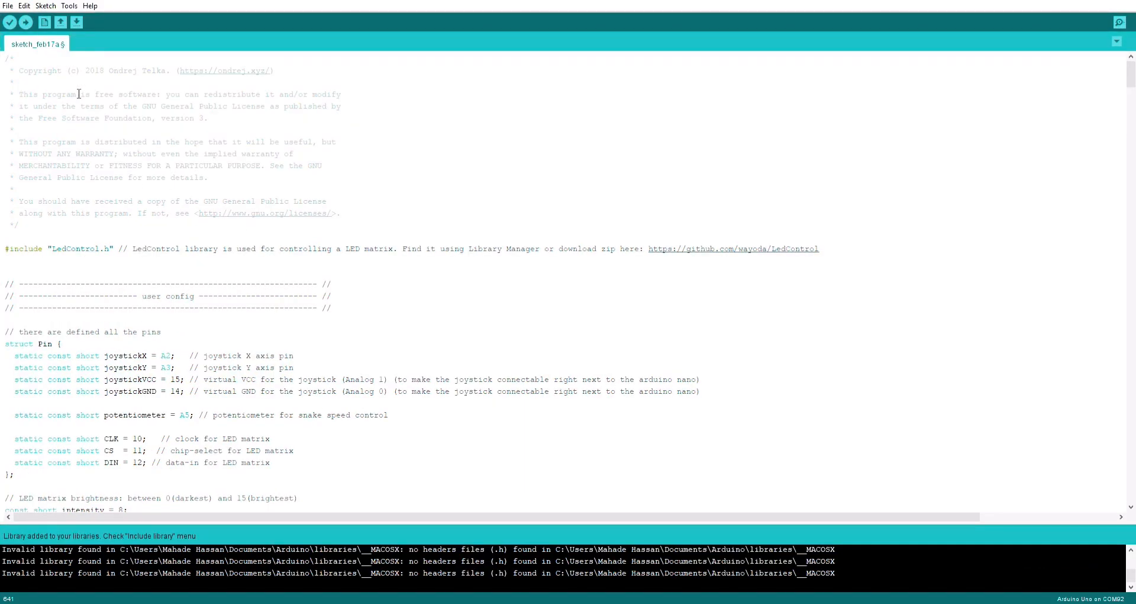